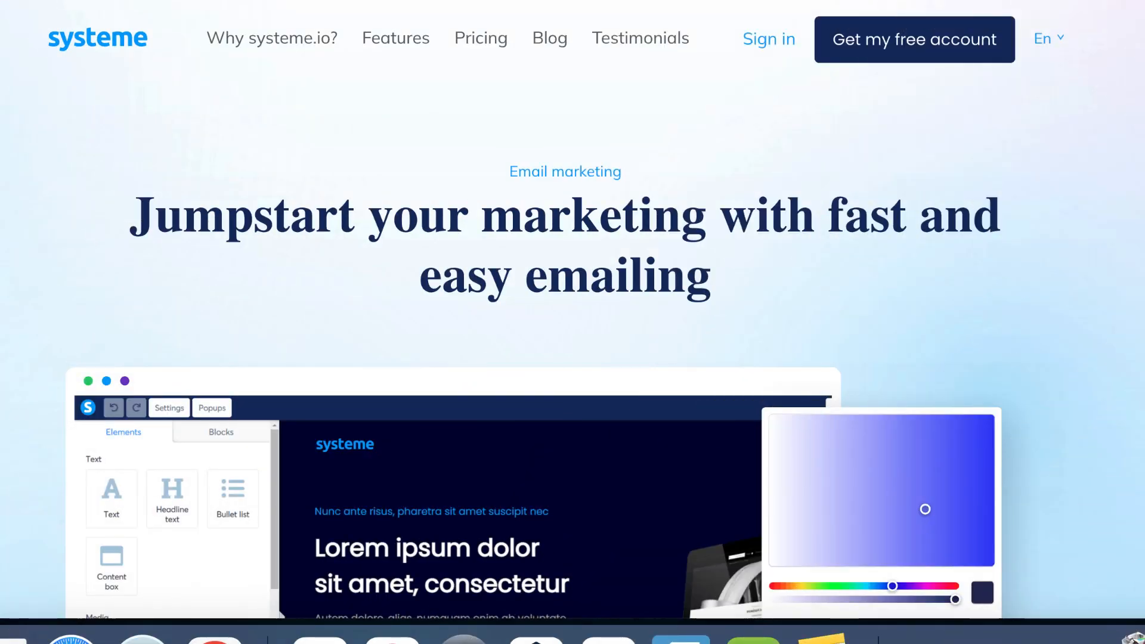
- Scroll the Newsletters page and start creating the newsletter 'test'
scroll(down, 3)
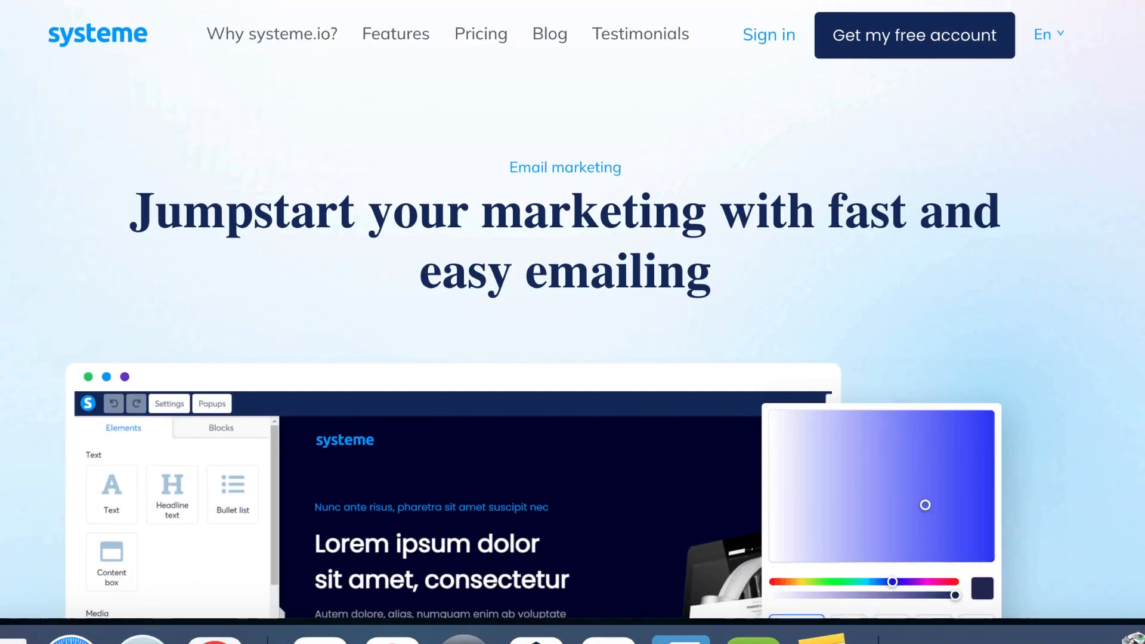
scroll(down, 3)
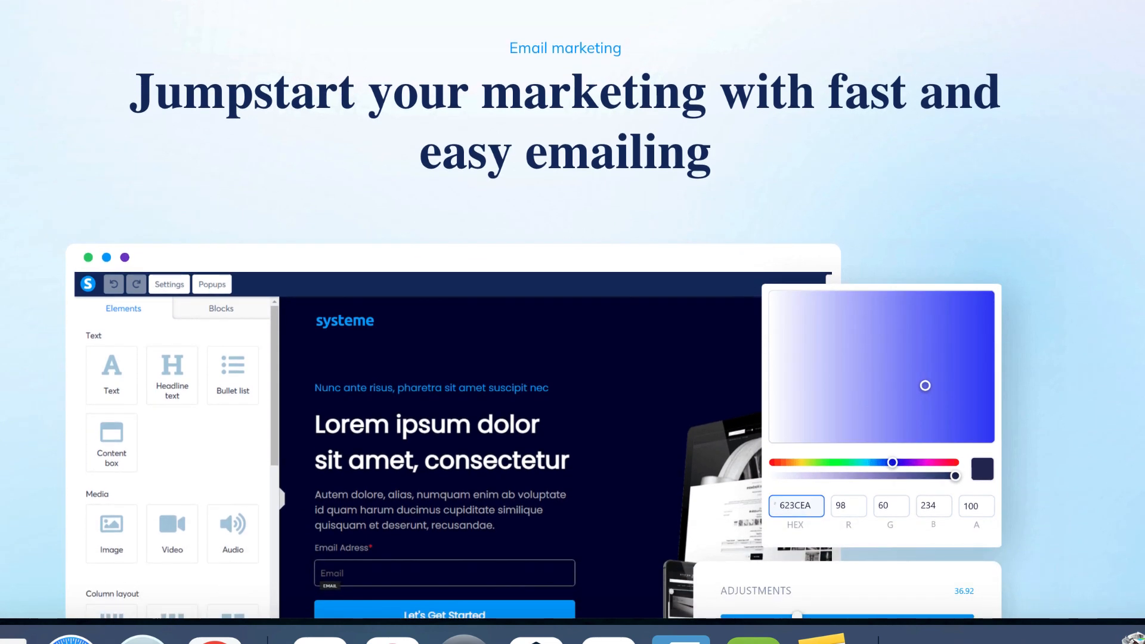
scroll(down, 3)
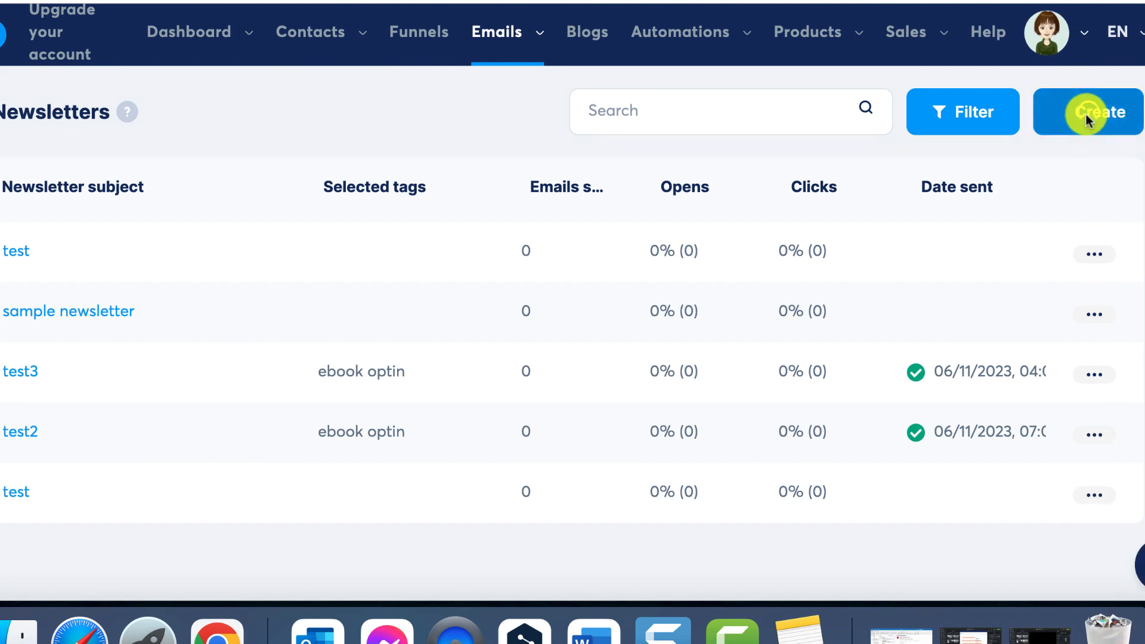
click(1105, 112)
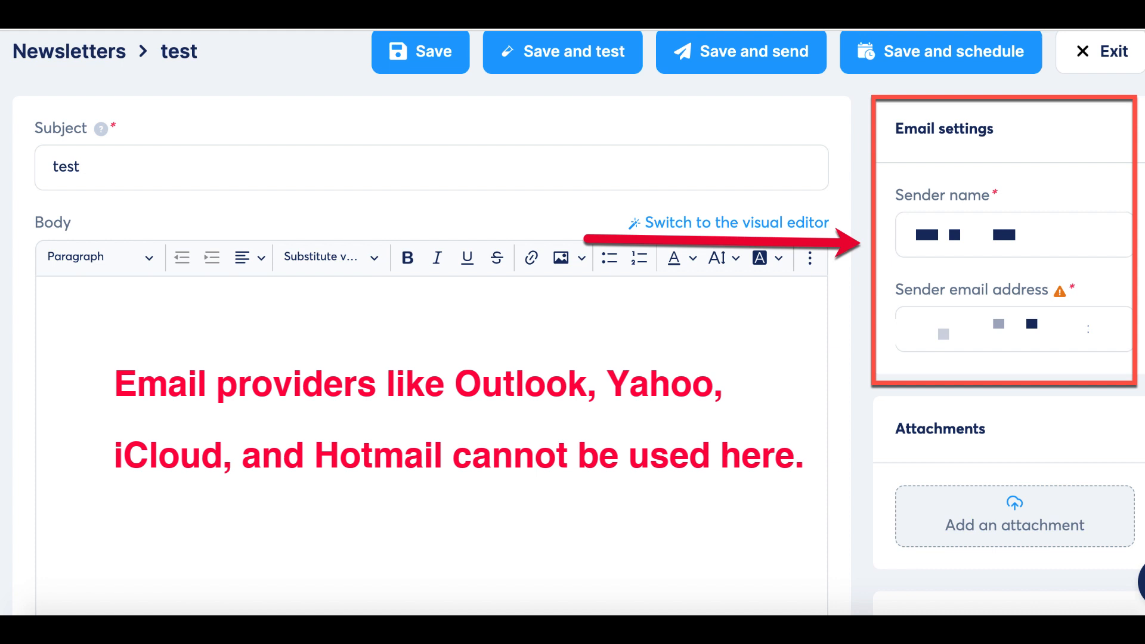
- Choose the visual editor with the first template and save the new newsletter
click(737, 223)
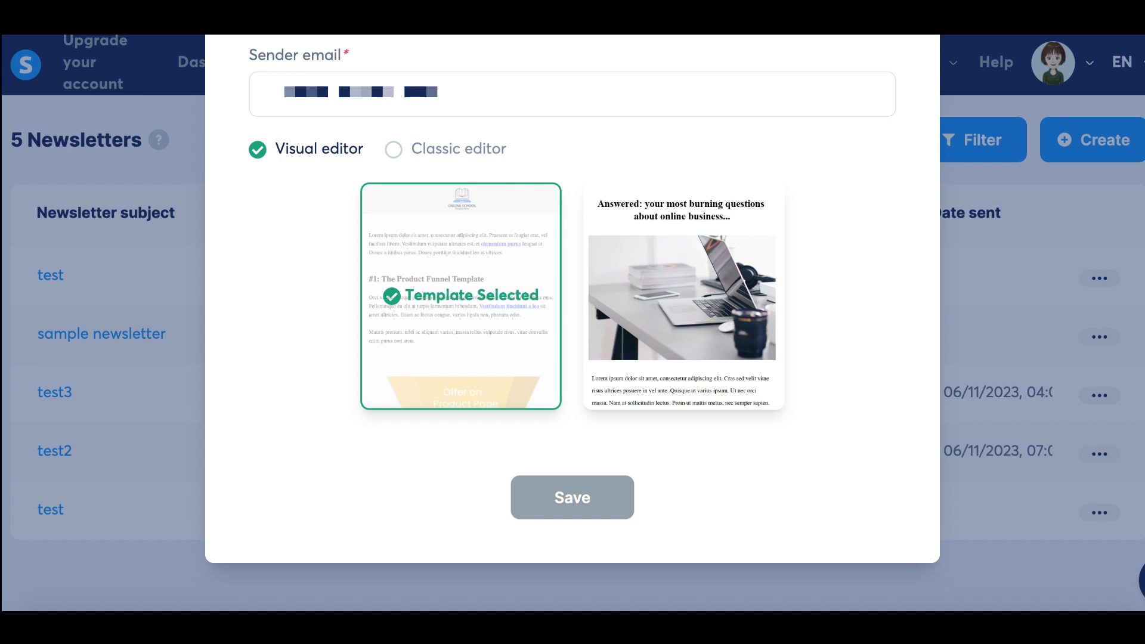
click(571, 497)
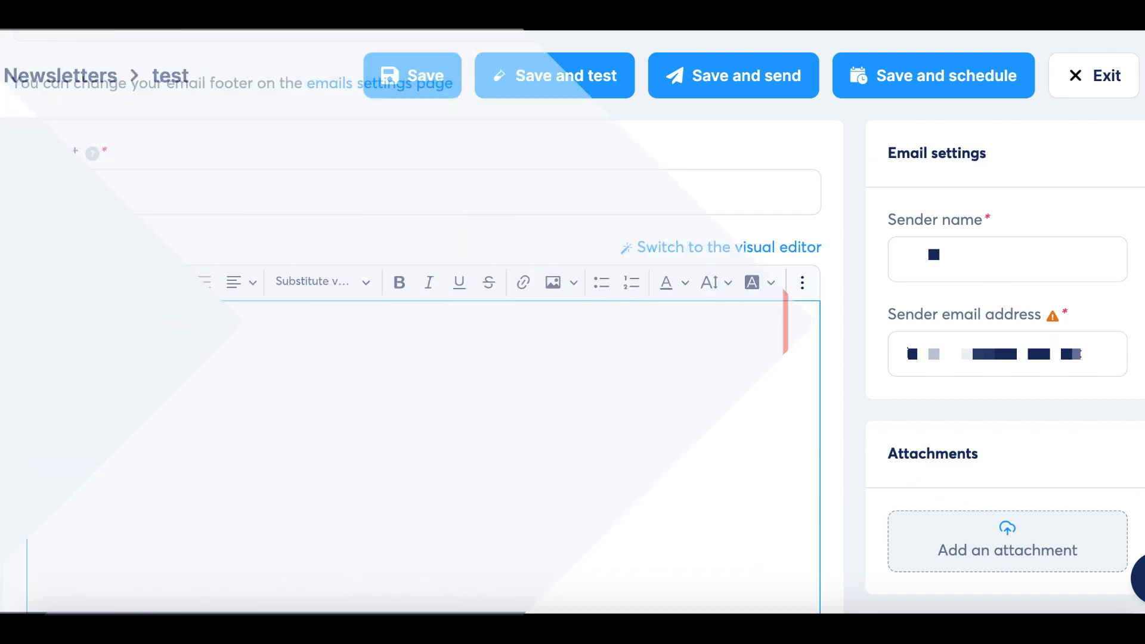
scroll(down, 3)
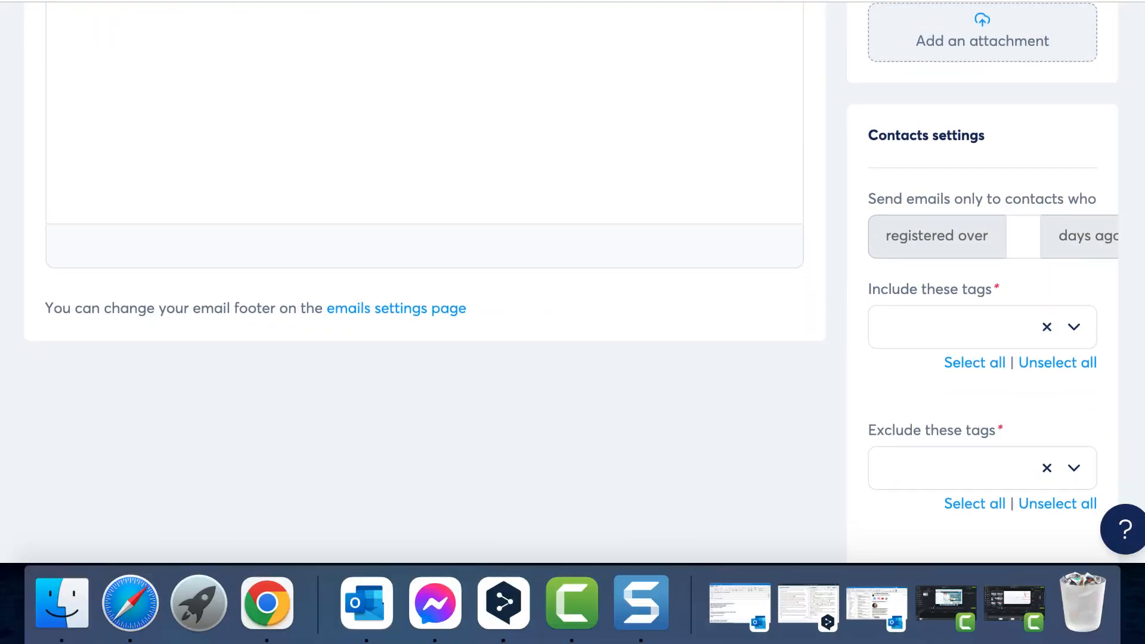
scroll(down, 3)
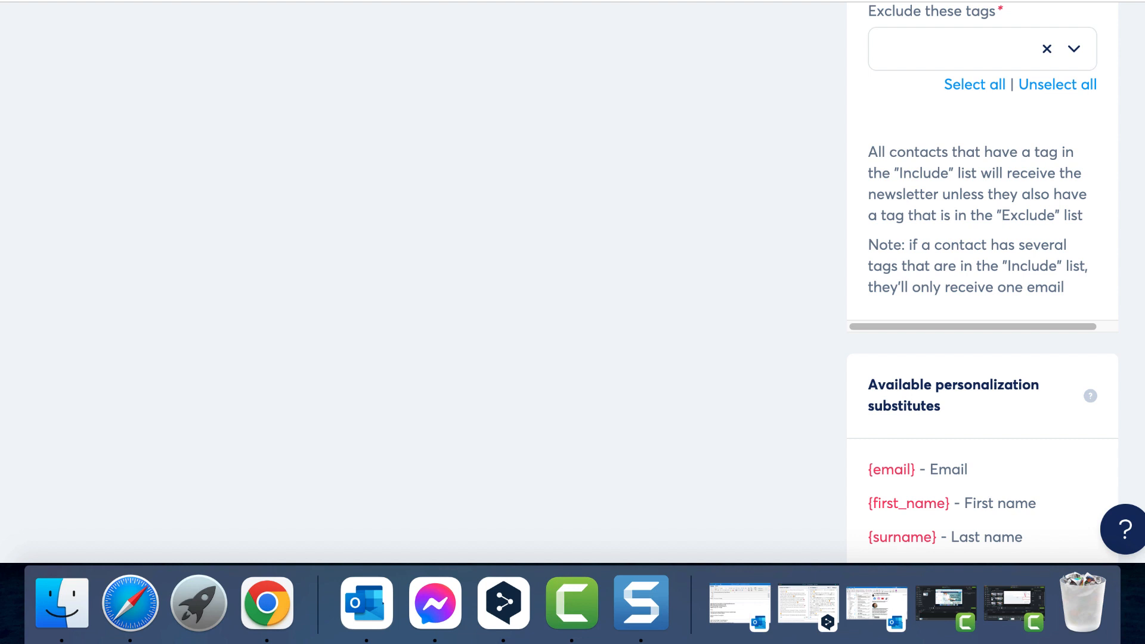
scroll(down, 3)
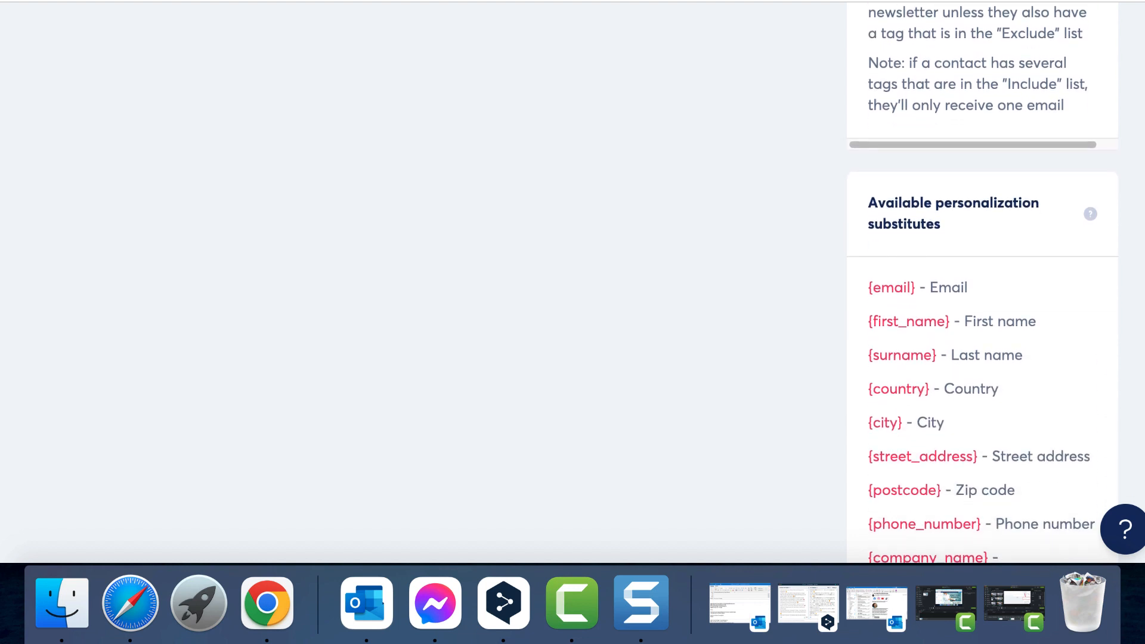
scroll(down, 3)
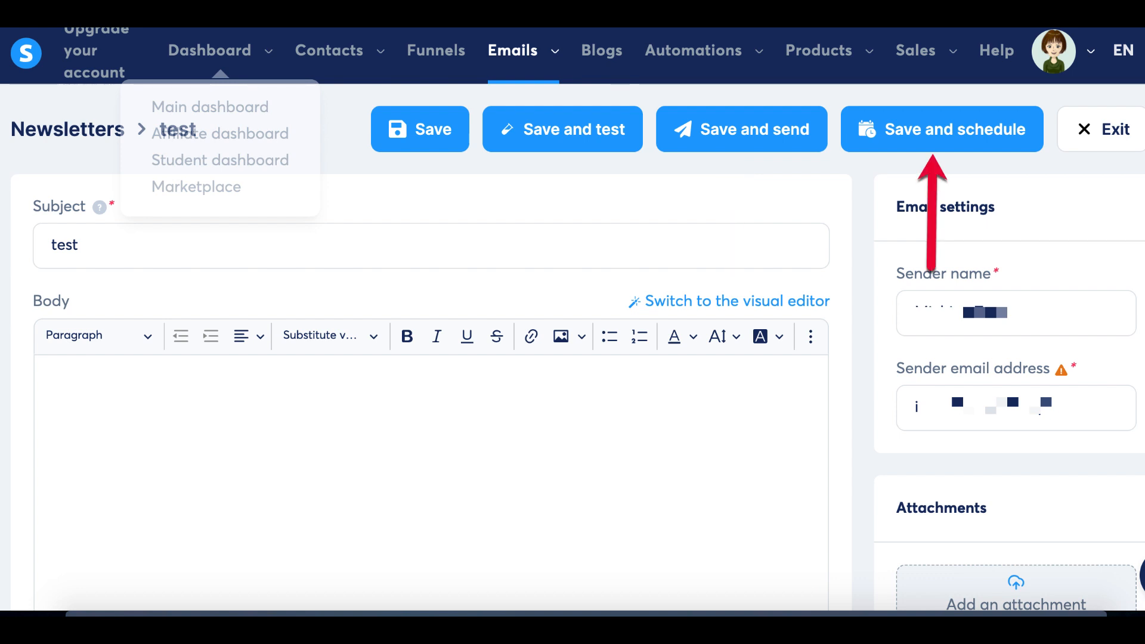
- Schedule the 'test' newsletter for 08/23/2023 via Save and schedule
click(941, 128)
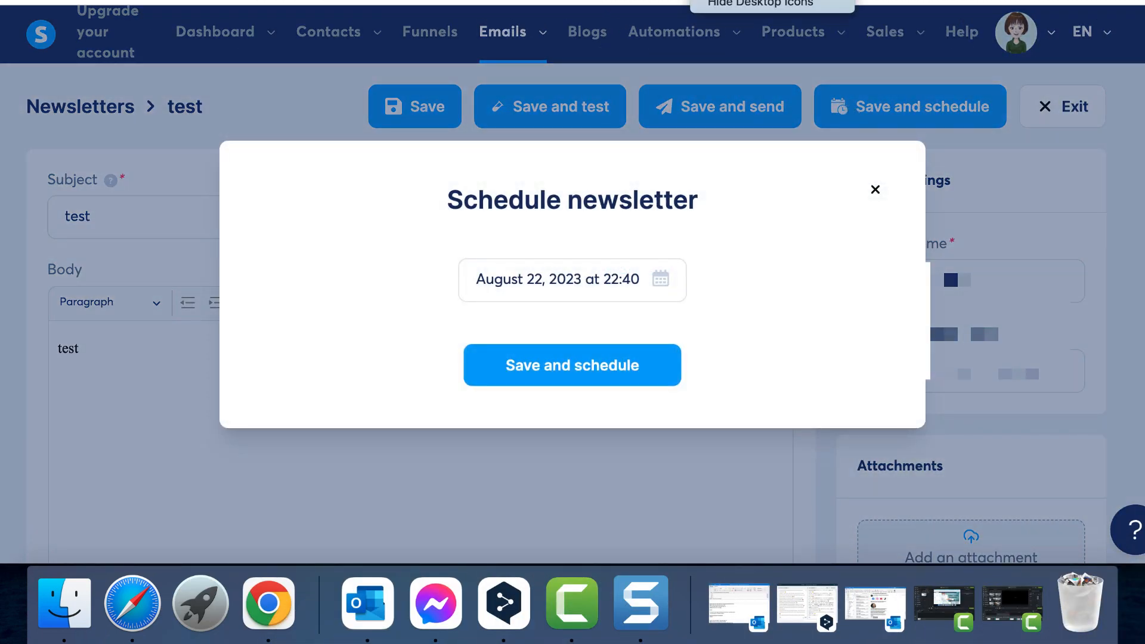
click(571, 365)
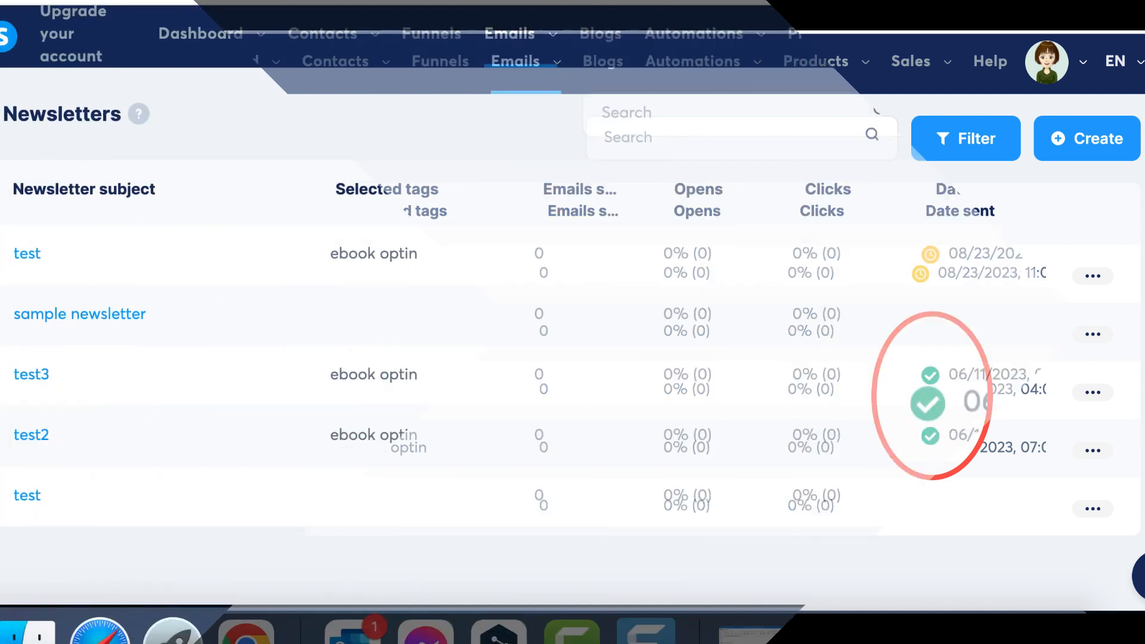
- Duplicate the test3 newsletter from its row actions menu and confirm
click(1108, 377)
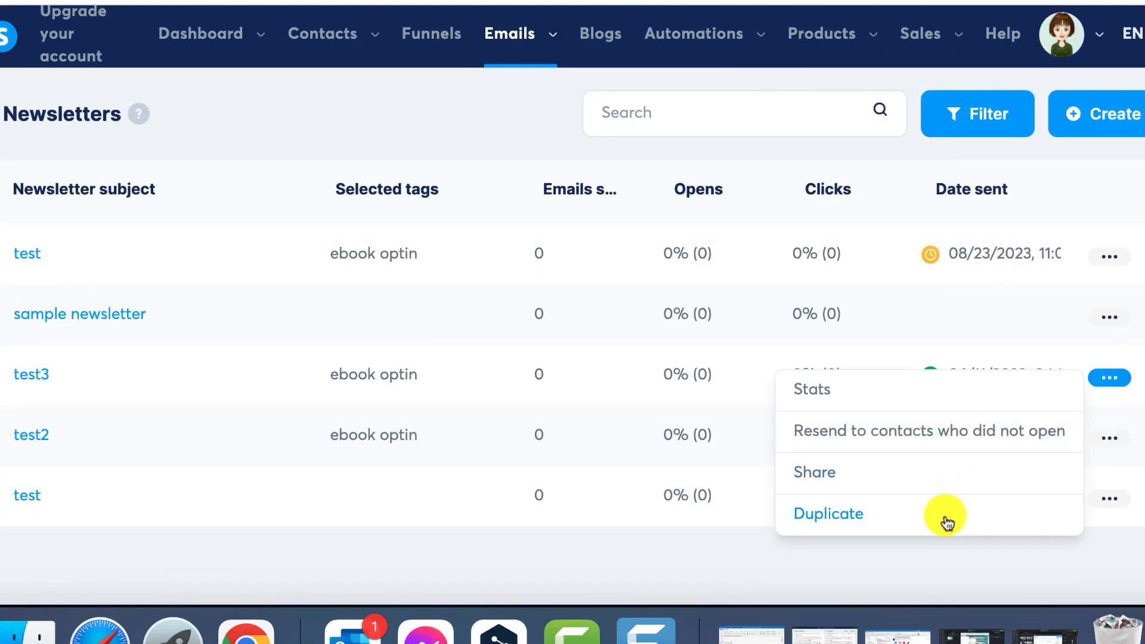
mouse_move(790, 238)
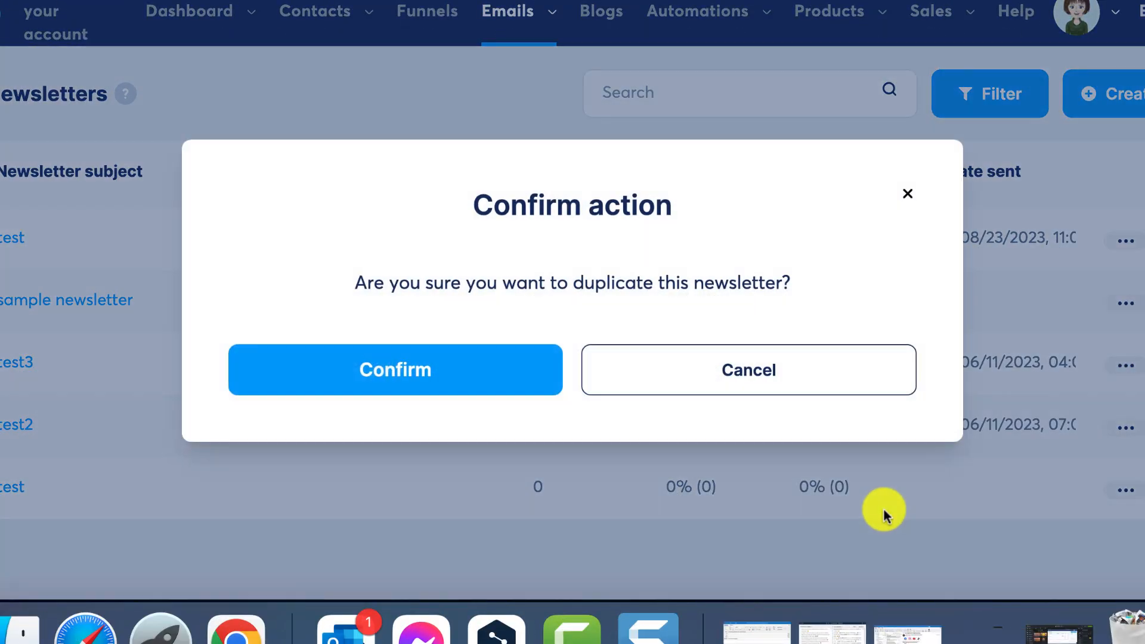
click(394, 370)
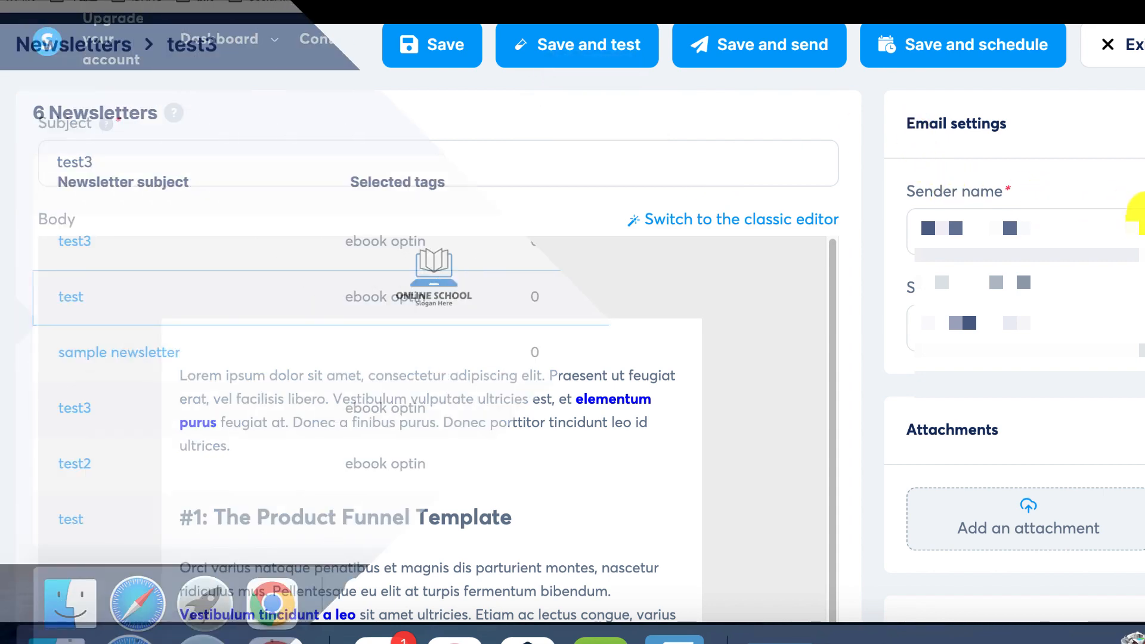
- Share the scheduled 'test' newsletter and copy its link to the clipboard
click(1054, 299)
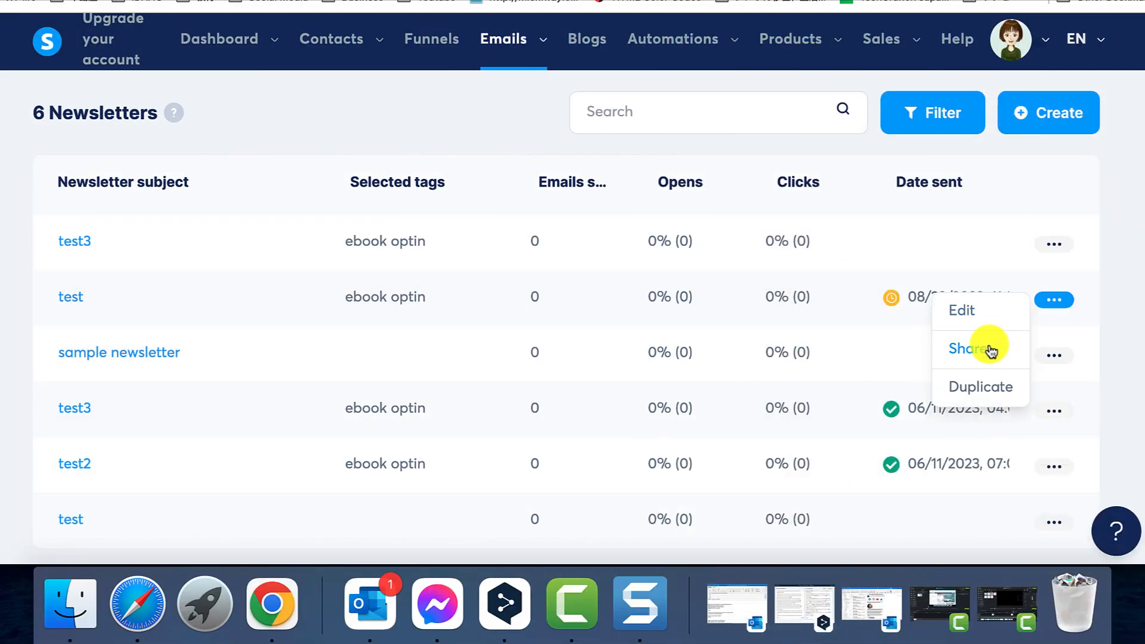
click(965, 347)
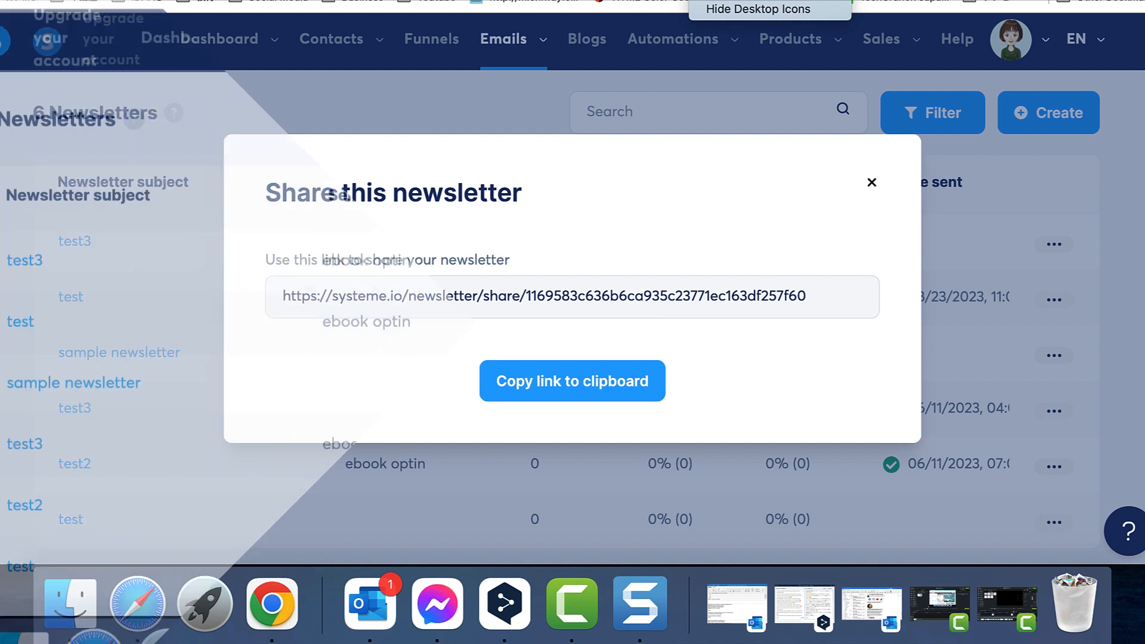
click(1102, 447)
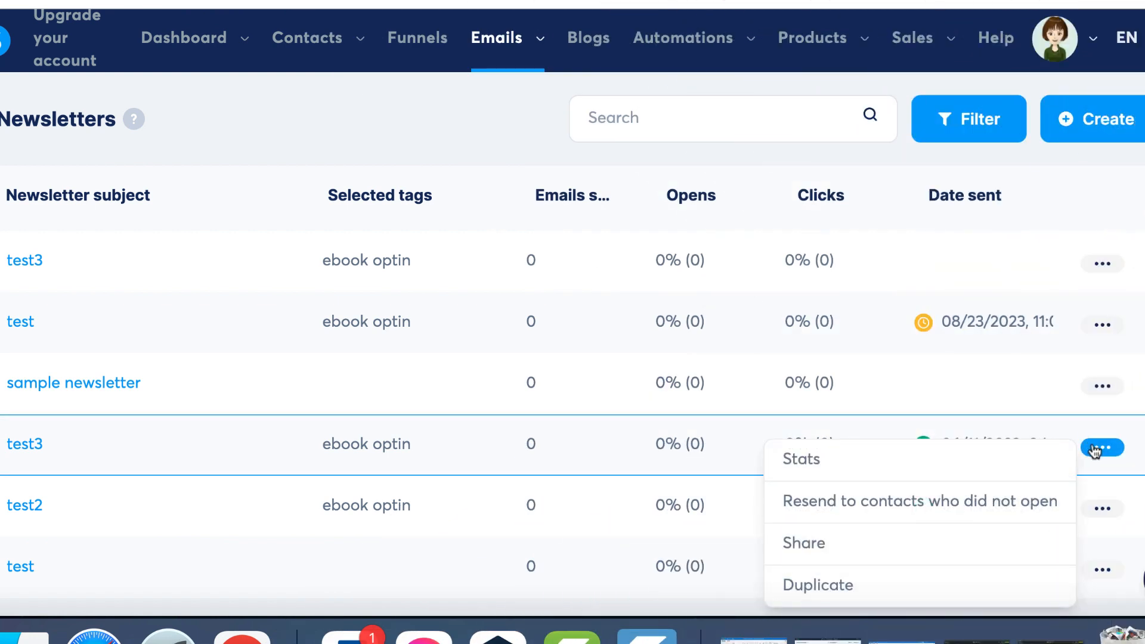